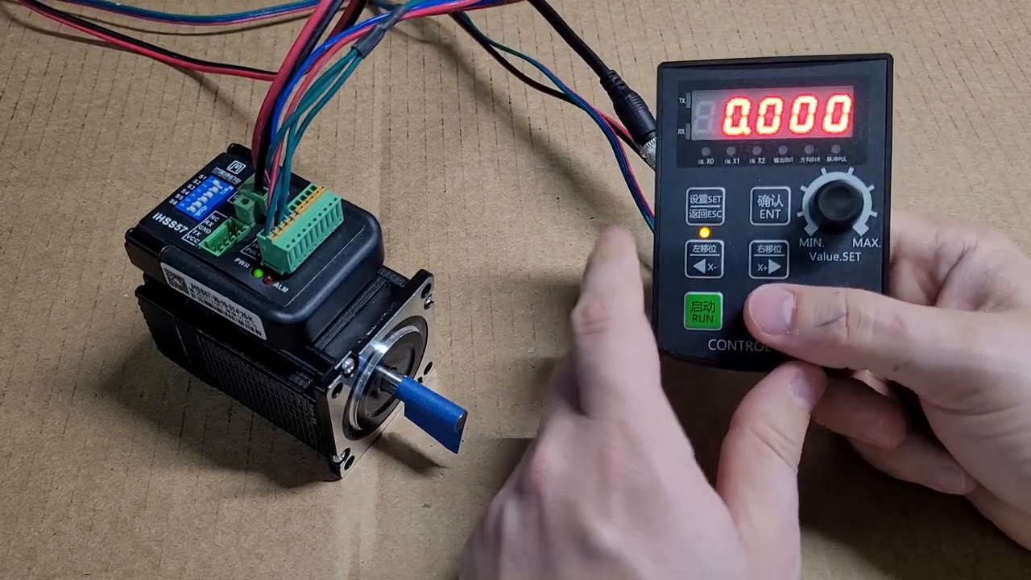
click(709, 206)
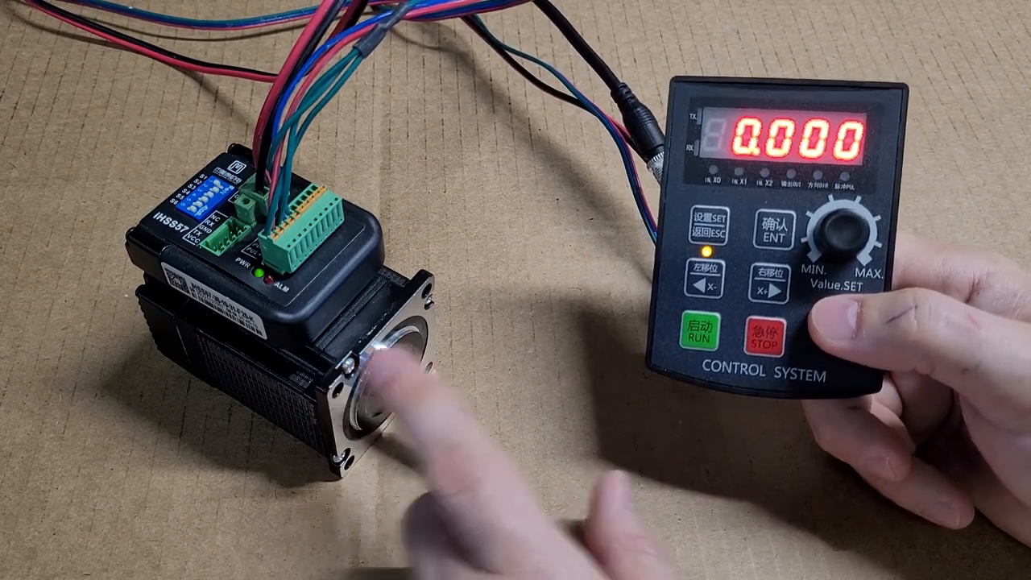
click(708, 332)
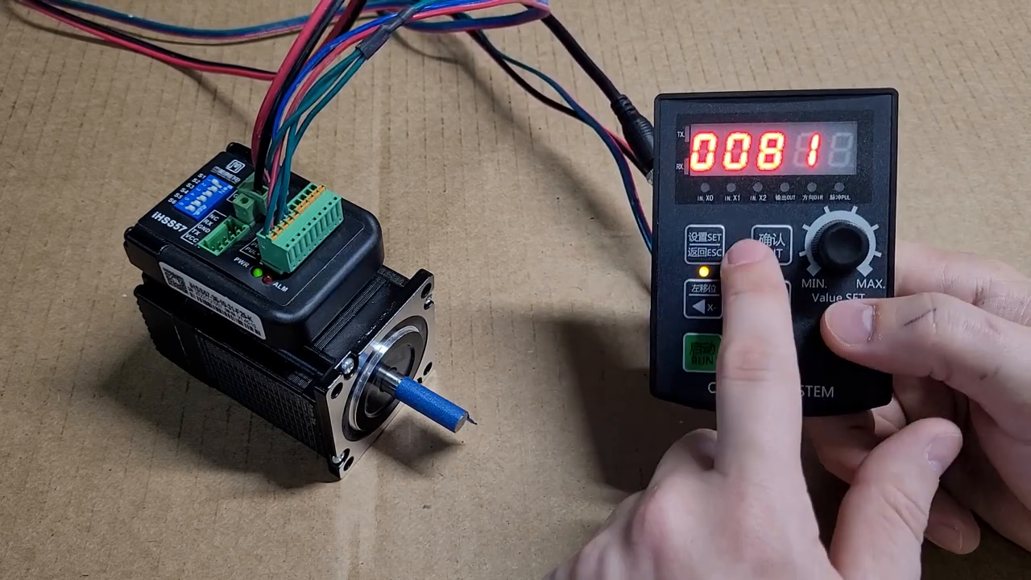
click(706, 242)
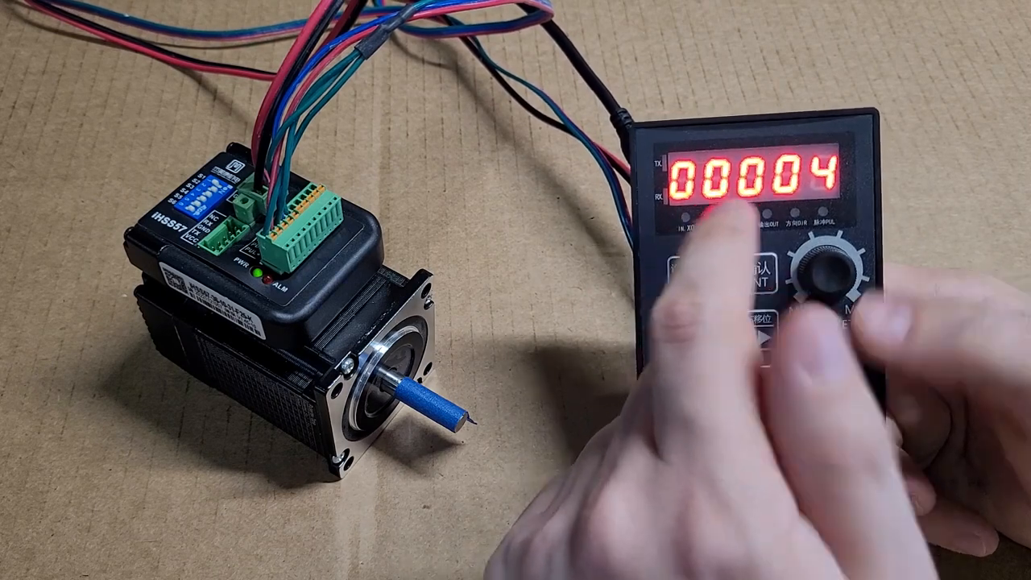
click(708, 258)
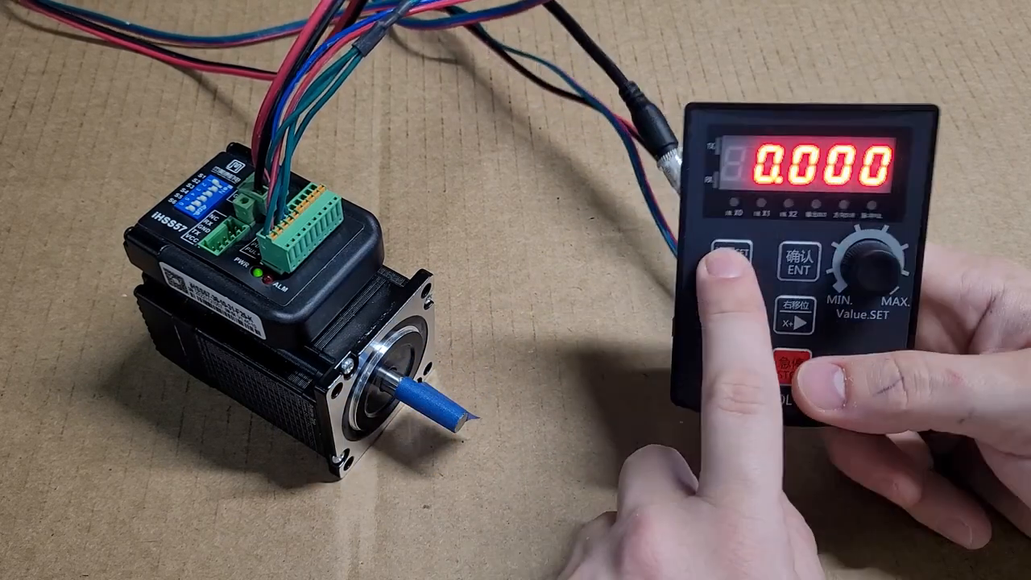
click(716, 258)
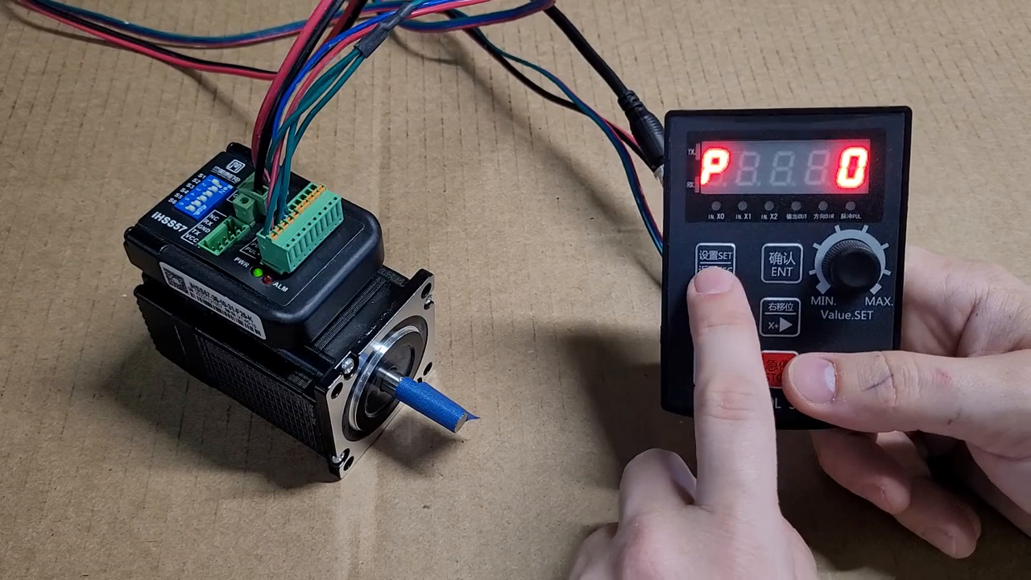
click(718, 258)
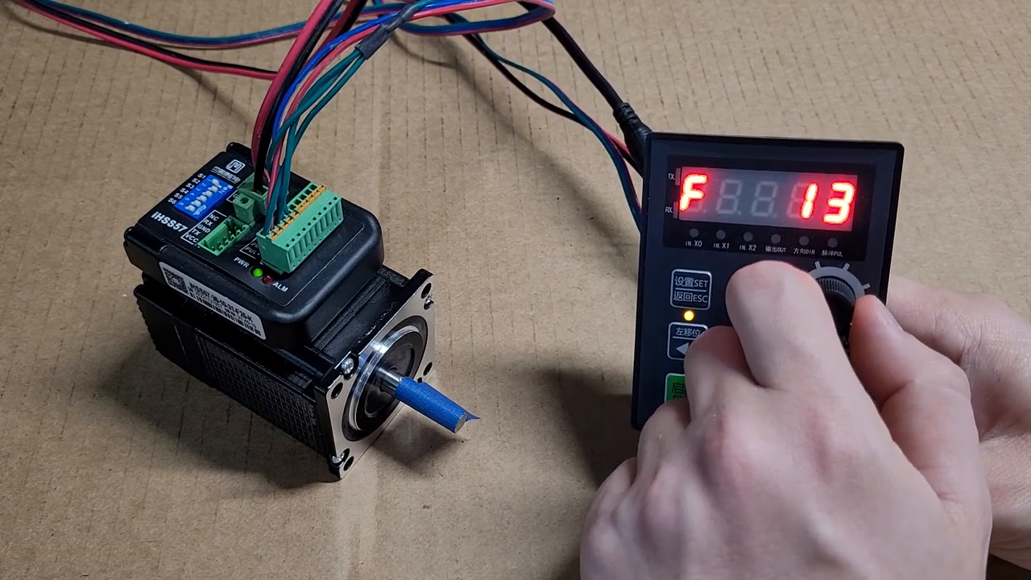
click(760, 266)
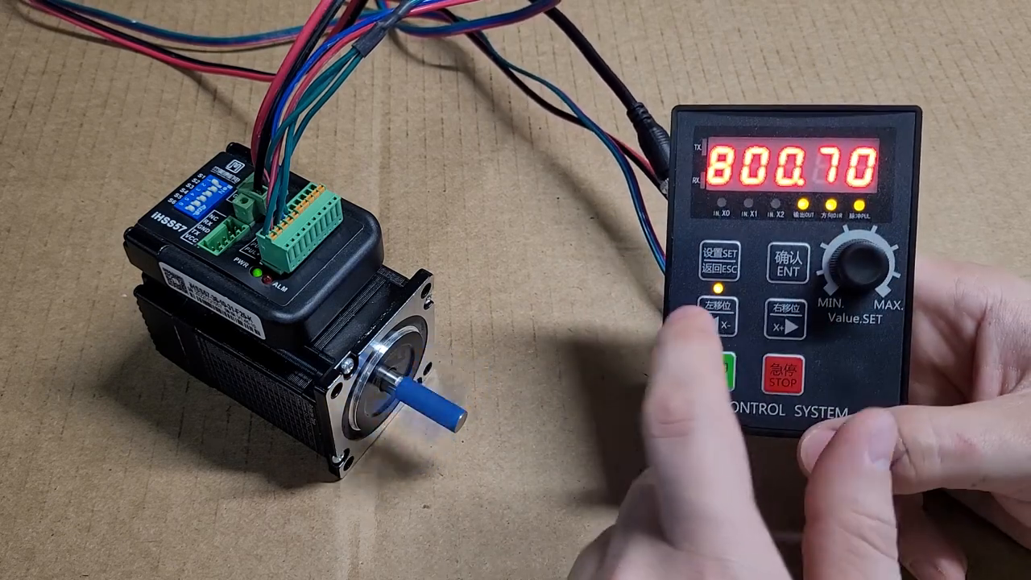
click(712, 258)
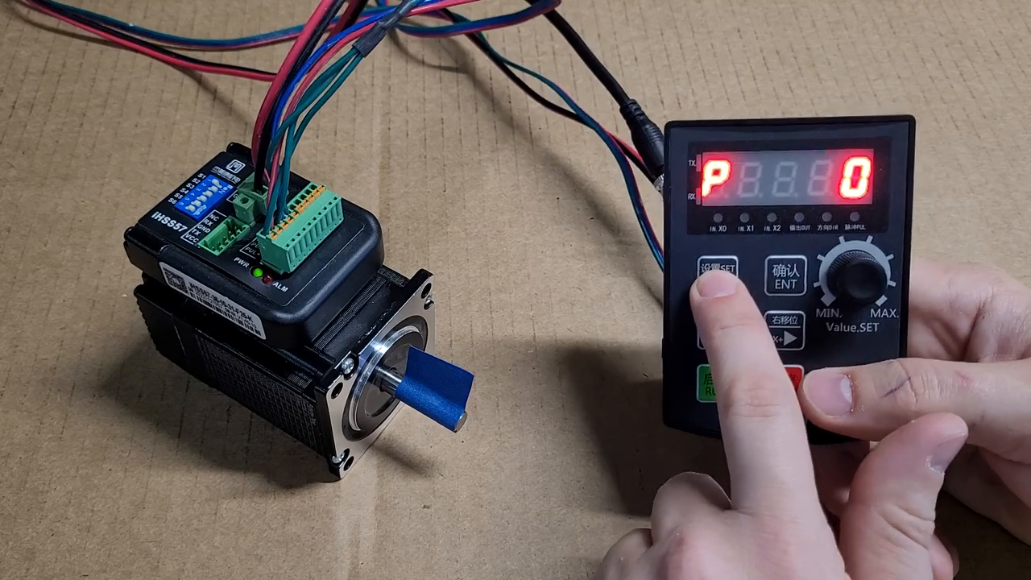